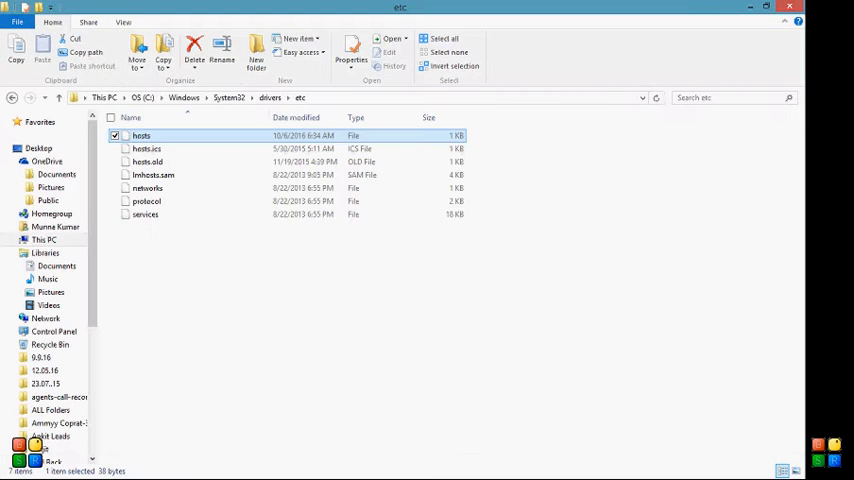
mouse_move(12, 96)
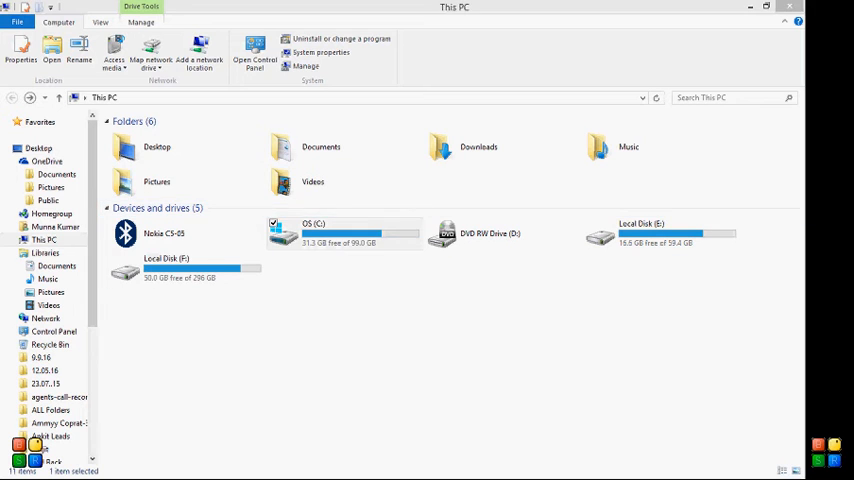
- Go back to This PC and pick the OS (C:) drive
left_click(344, 232)
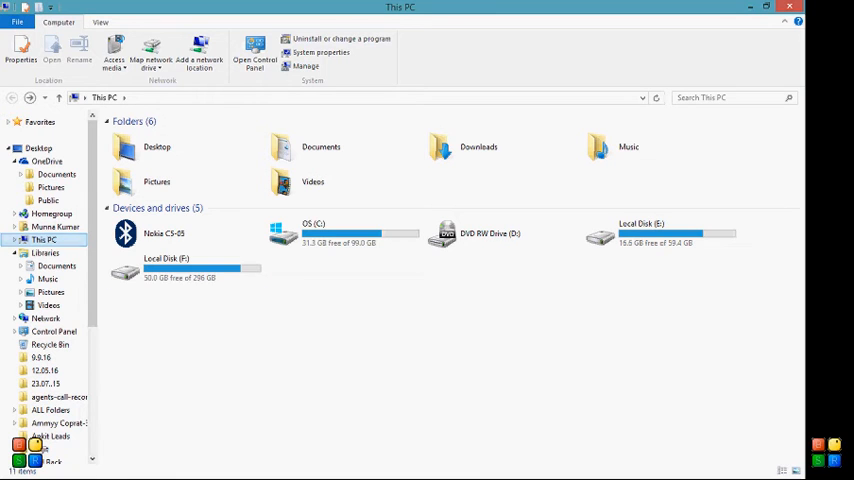
left_click(640, 232)
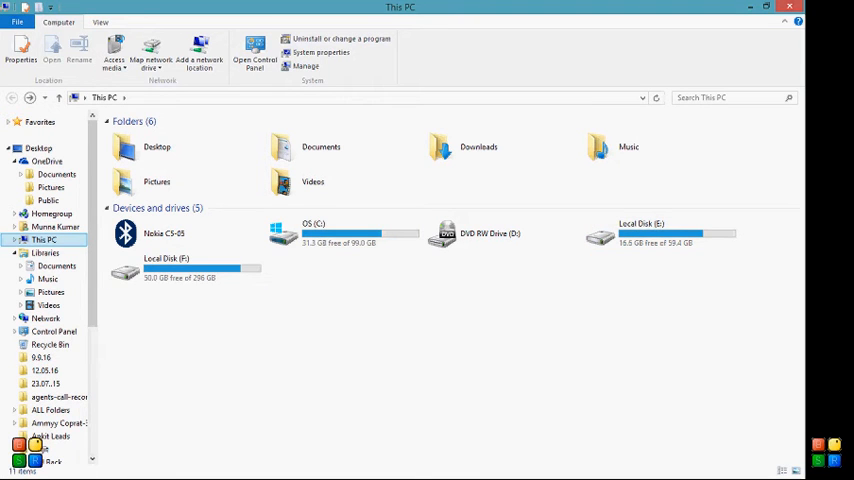
left_click(340, 232)
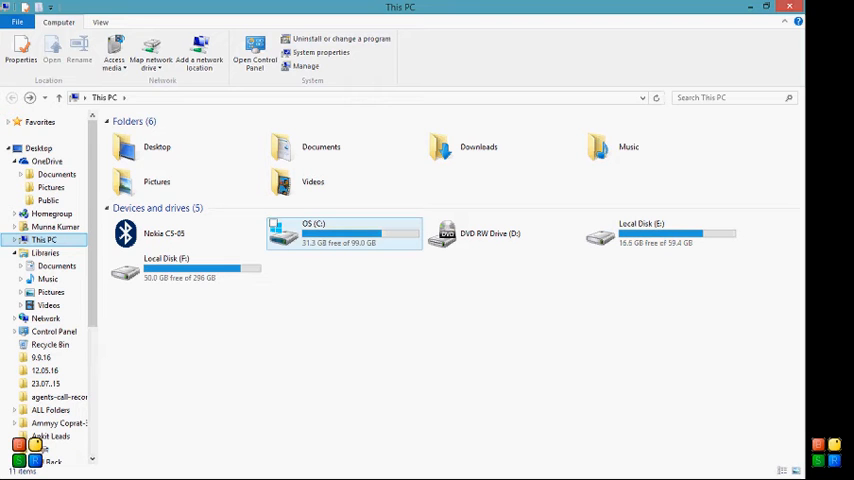
mouse_move(344, 236)
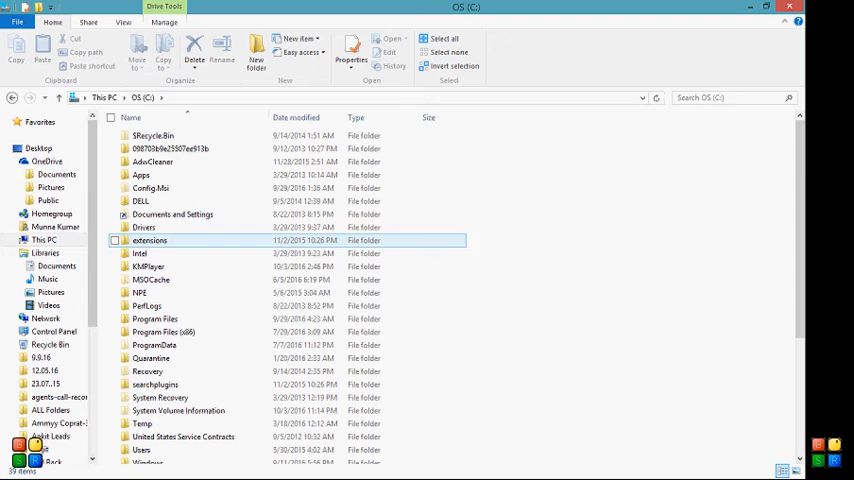
- Navigate into Windows and then System32 on the C: drive
left_click(148, 268)
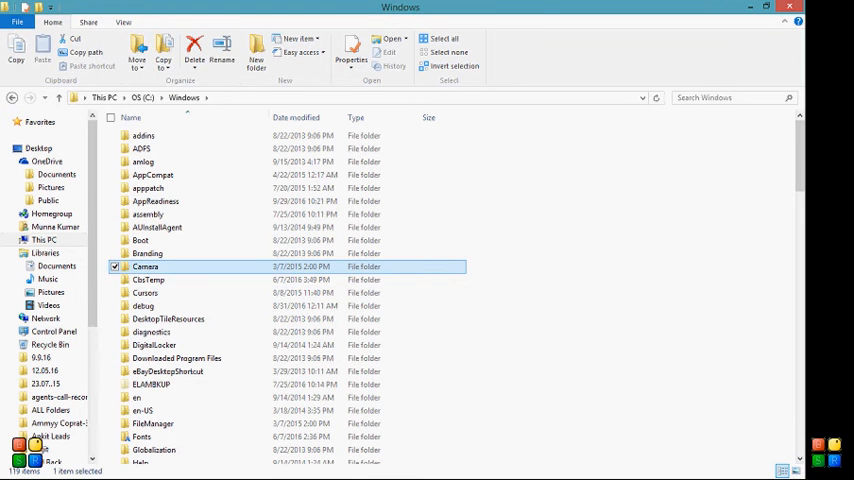
scroll("down", 3)
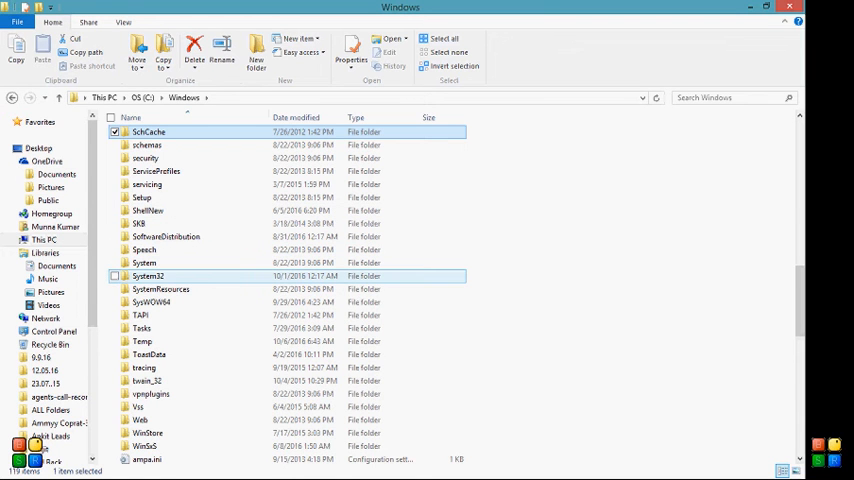
double_click(148, 276)
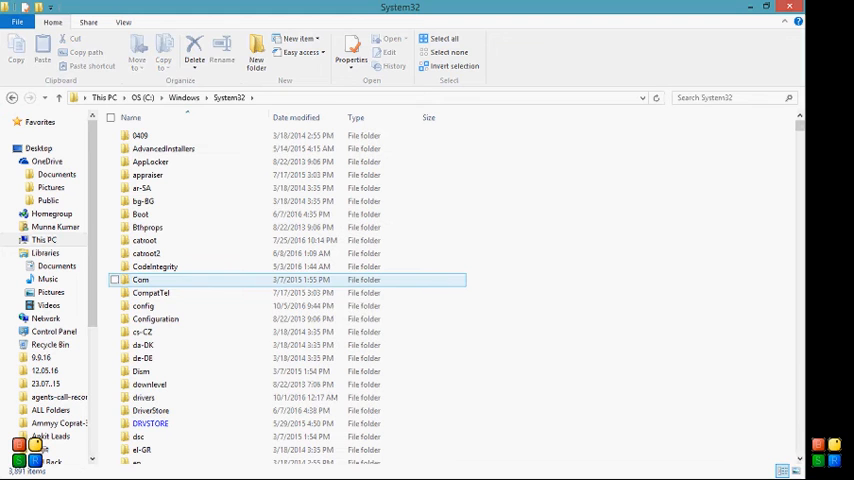
left_click(116, 280)
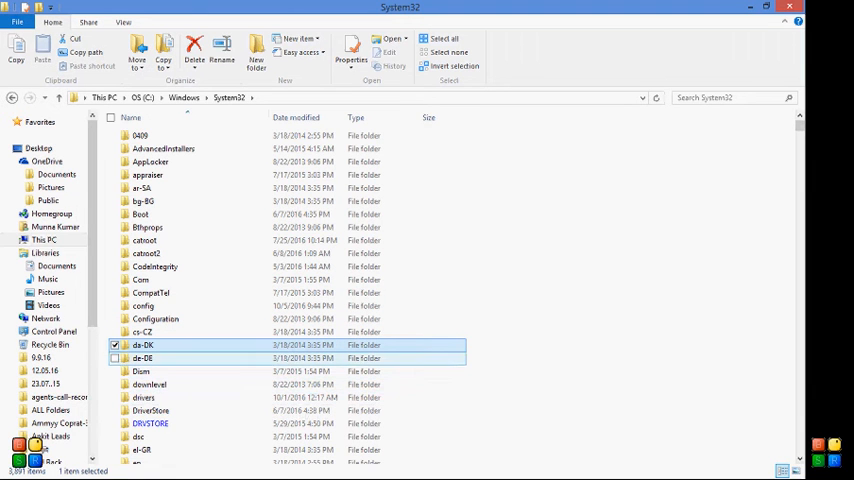
- Continue into drivers and etc, and pick the hosts file
double_click(144, 396)
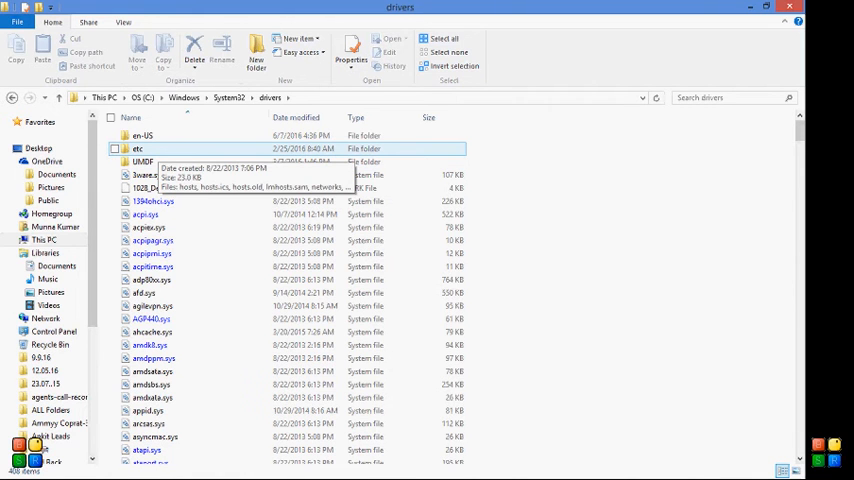
double_click(142, 162)
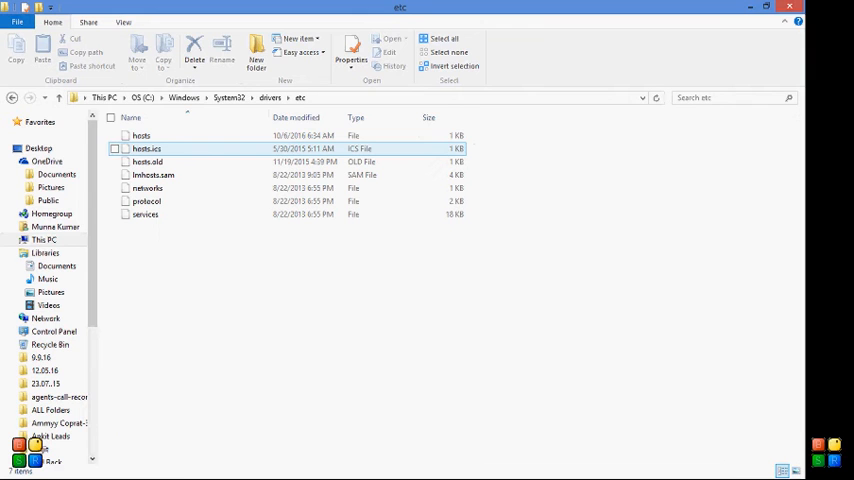
left_click(140, 136)
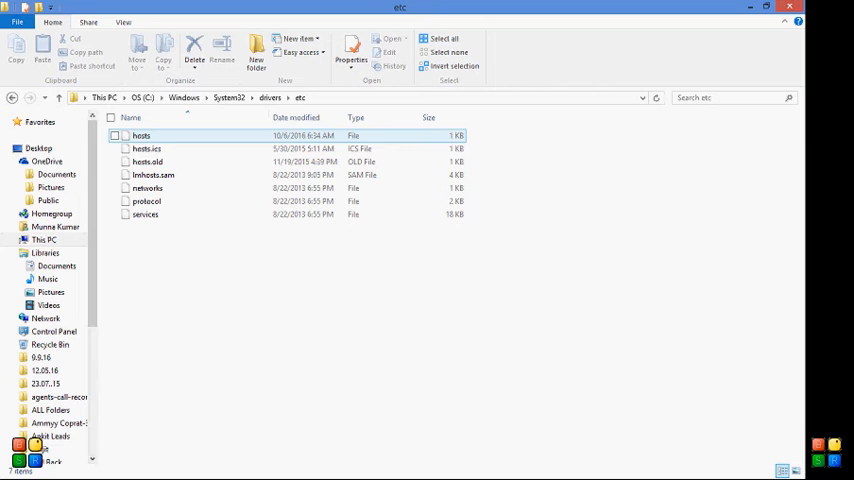
left_click(140, 136)
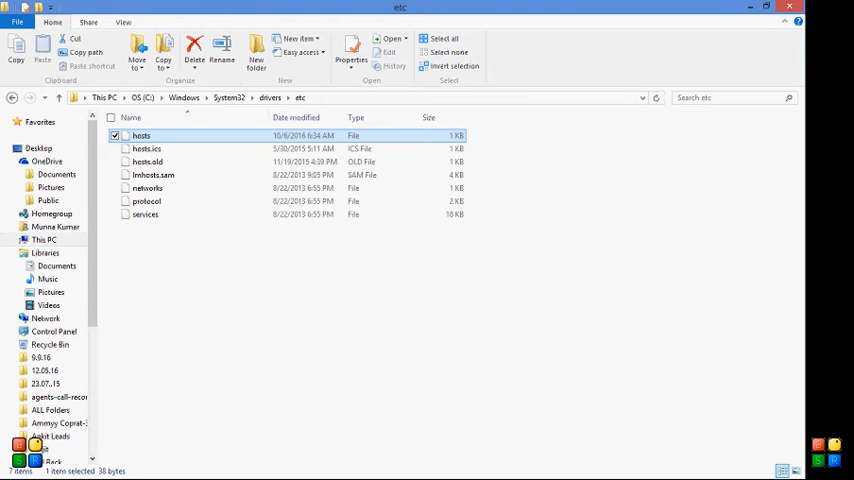
right_click(140, 136)
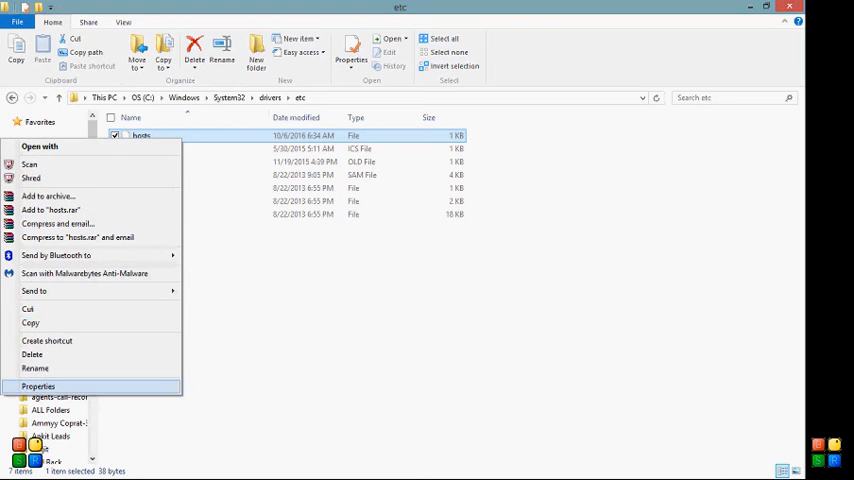
left_click(38, 388)
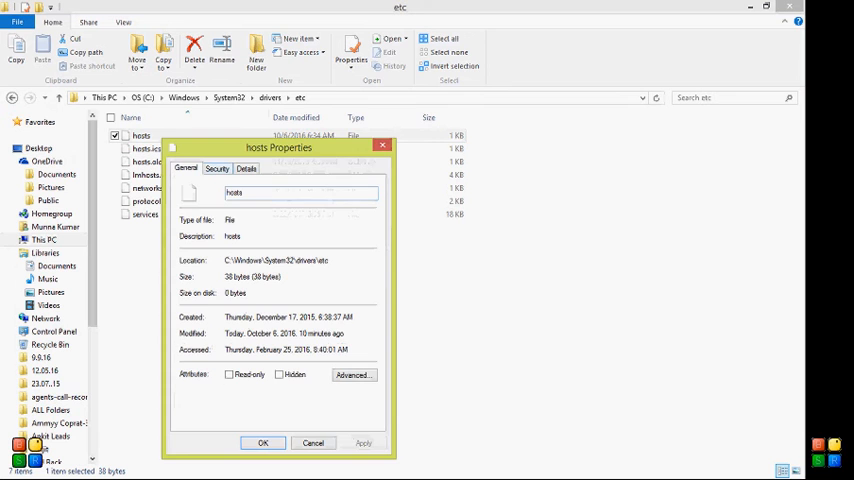
left_click(248, 134)
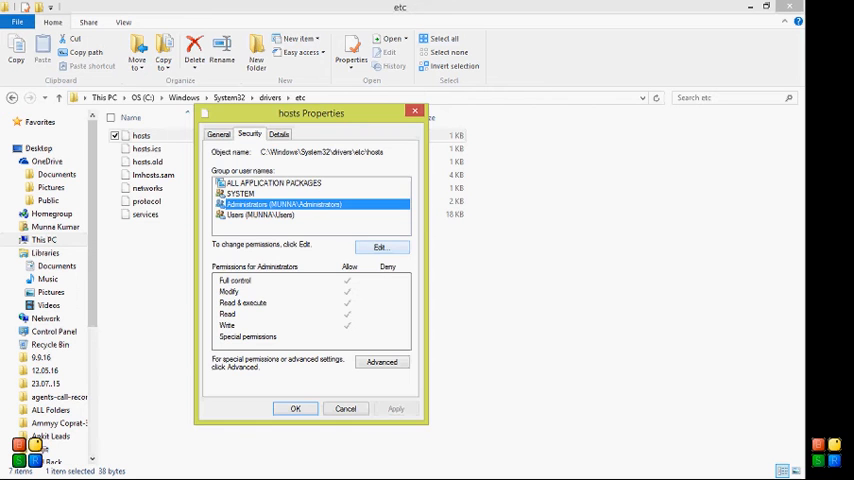
left_click(380, 246)
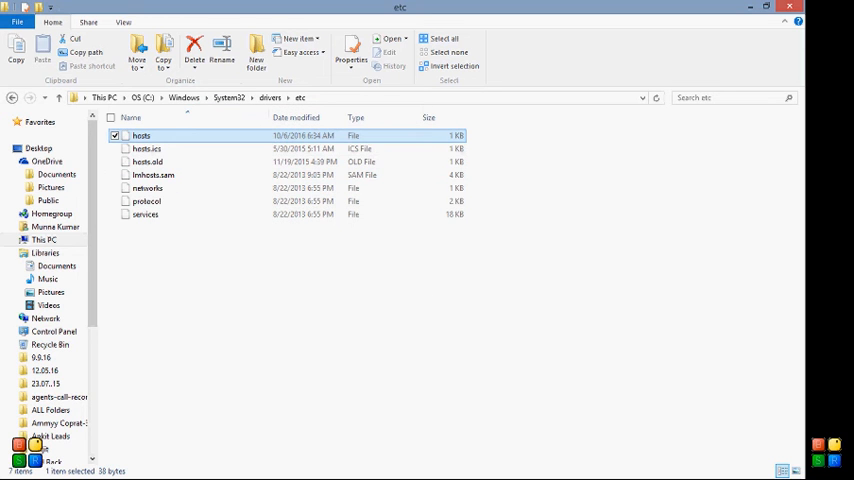
- Open the hosts file in Notepad and start a new line below the existing entries
double_click(140, 136)
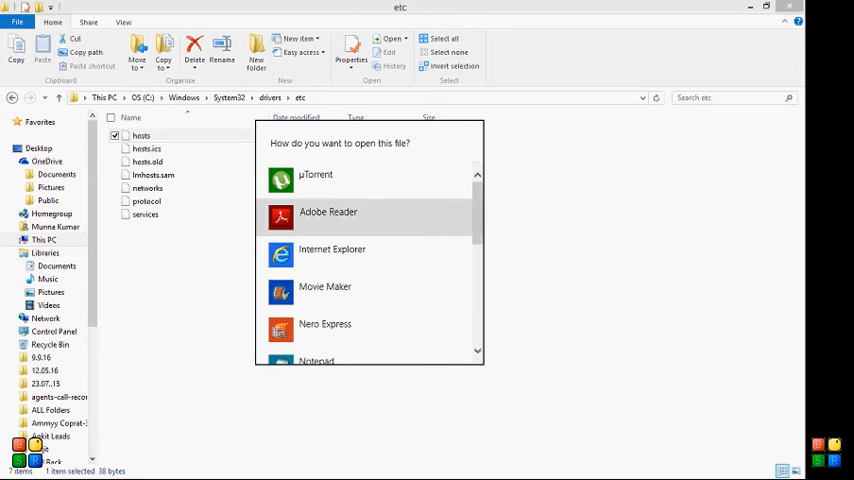
scroll("down", 3)
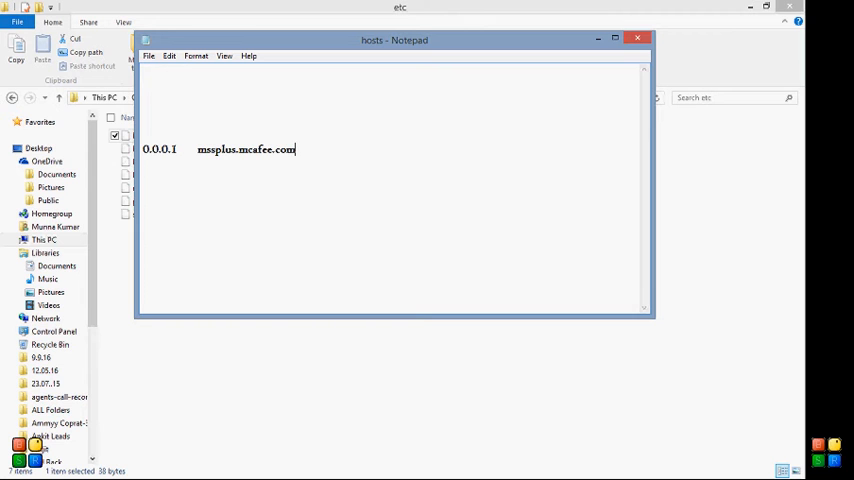
key("enter")
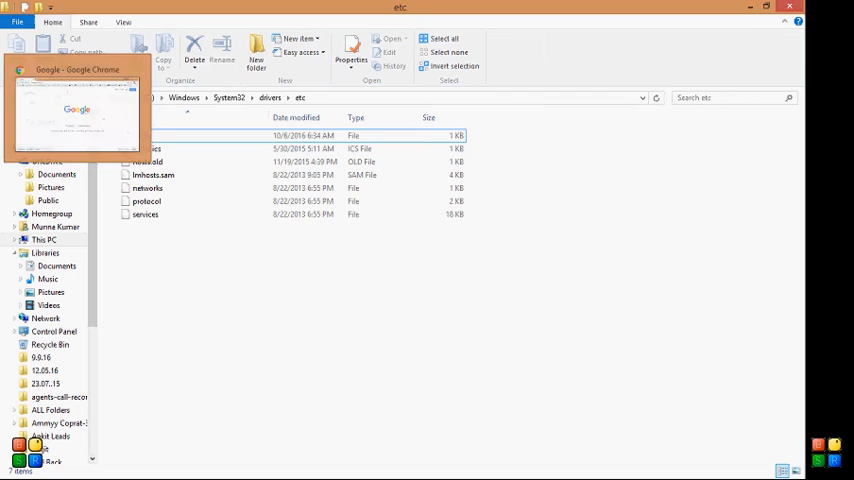
- Add a 127.0.0.1 entry line, then clear the old site name from the first entry
double_click(150, 136)
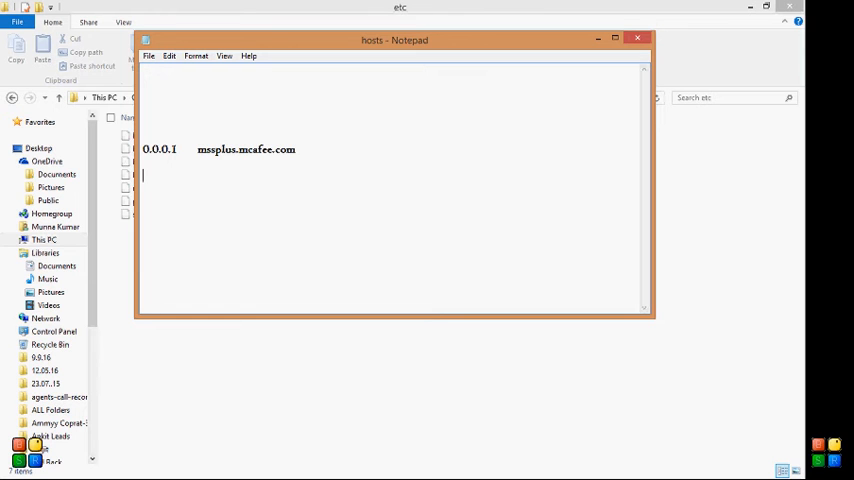
type("127.0.0.1\twww.cnet.com")
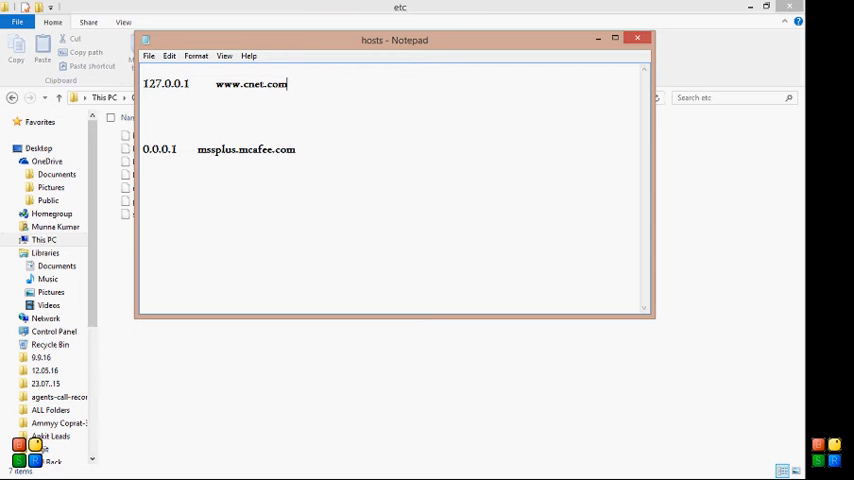
double_click(264, 84)
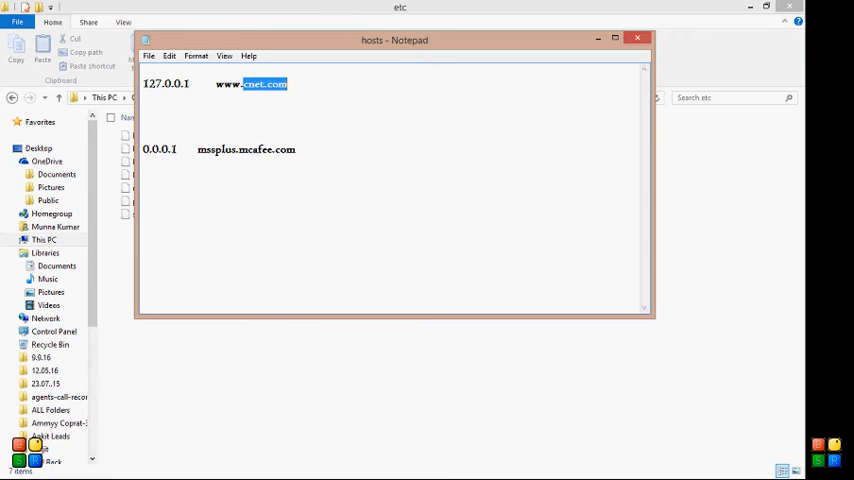
key("Delete")
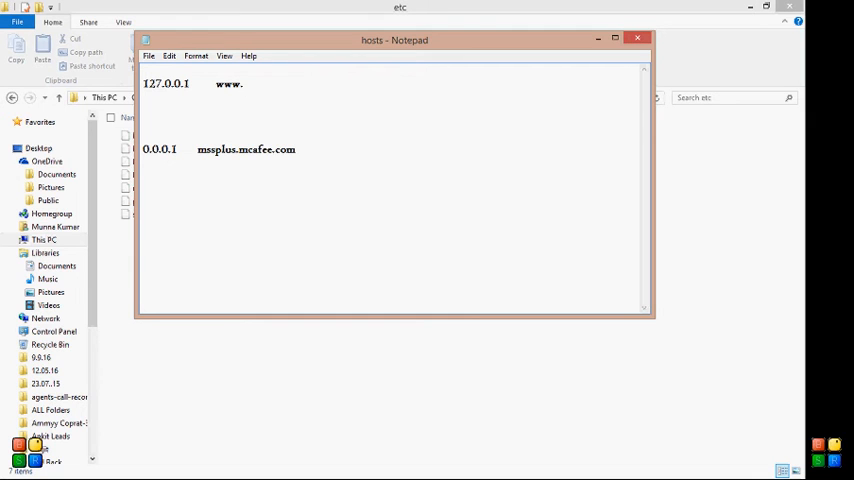
left_click(240, 84)
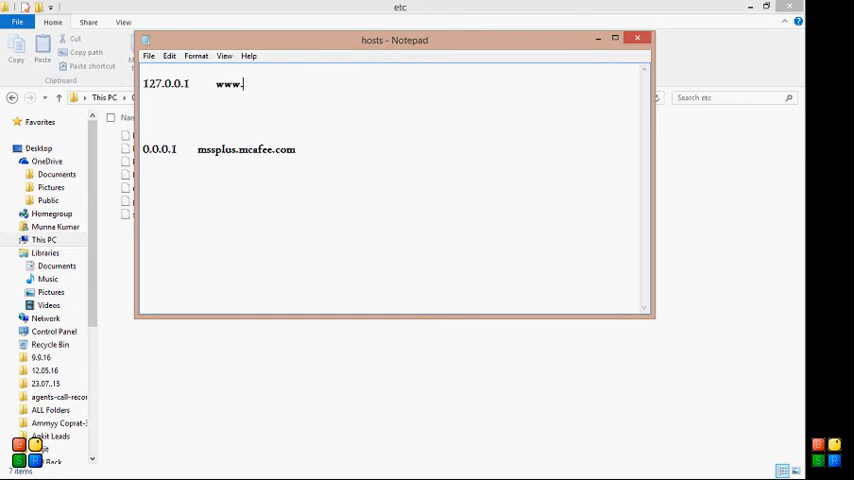
type("fa")
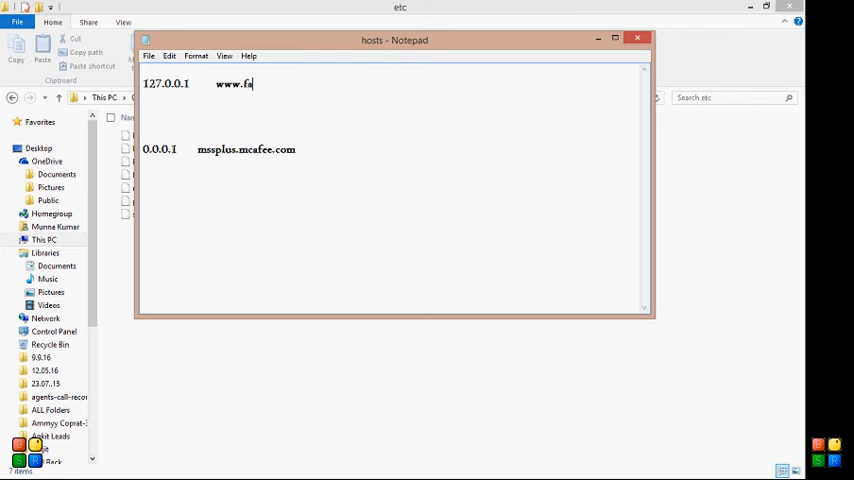
type("cebook")
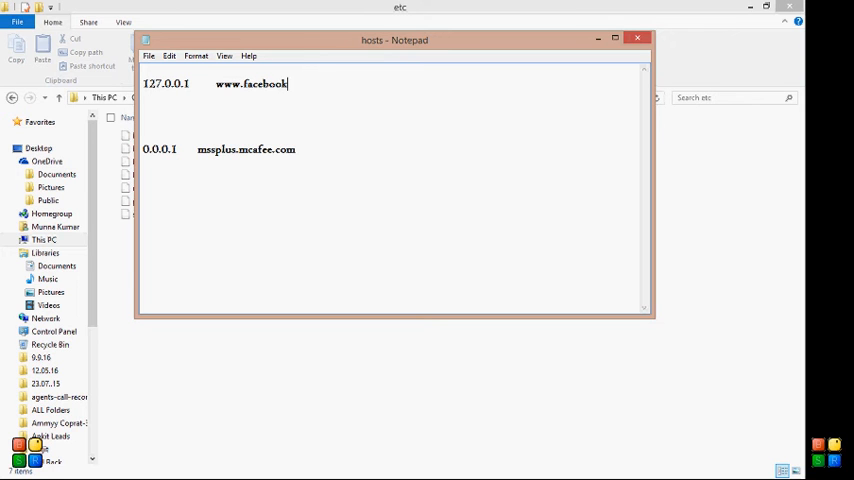
type(".com")
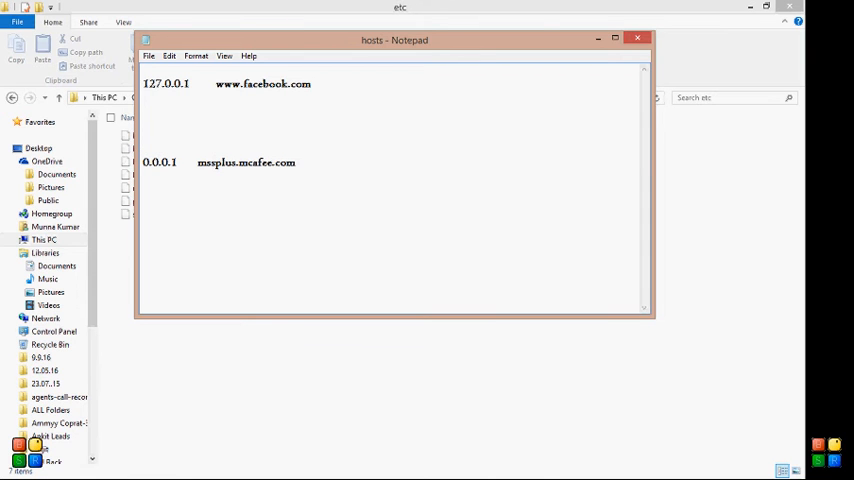
type("127.0.0.1")
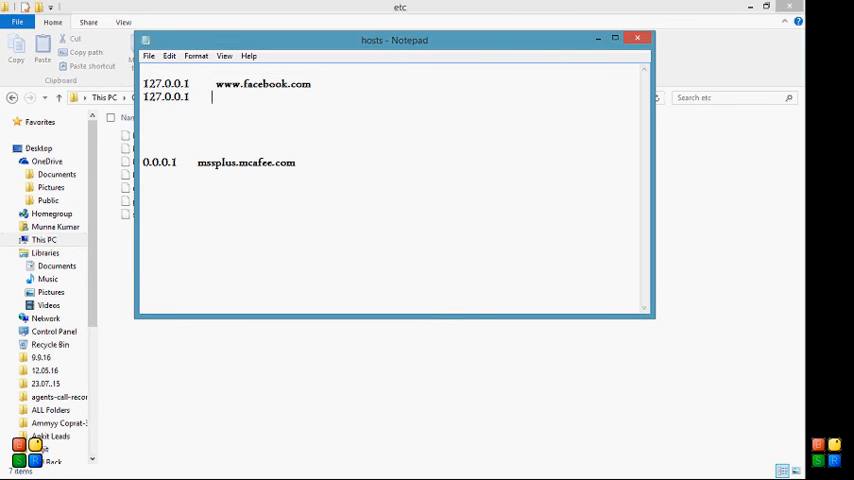
type("www.")
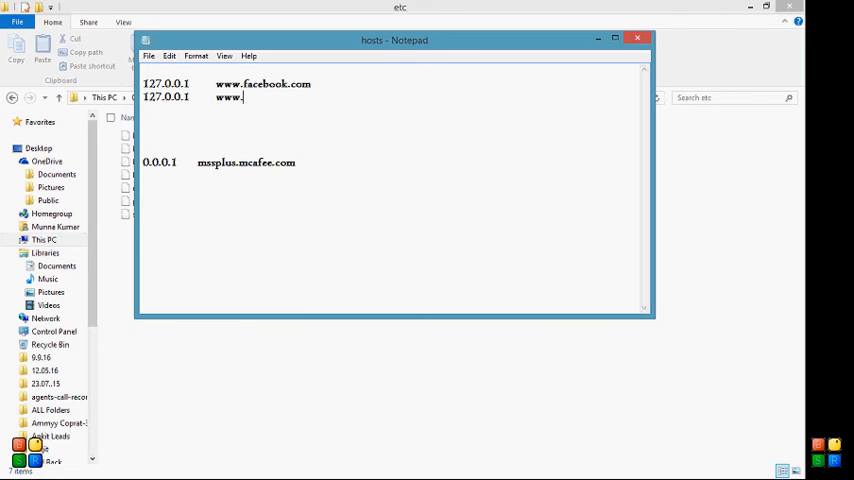
type("ya")
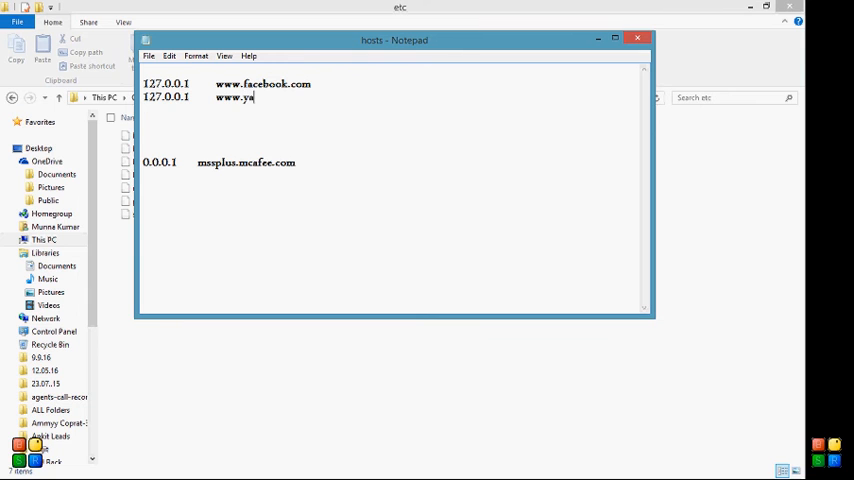
type("hoo.c")
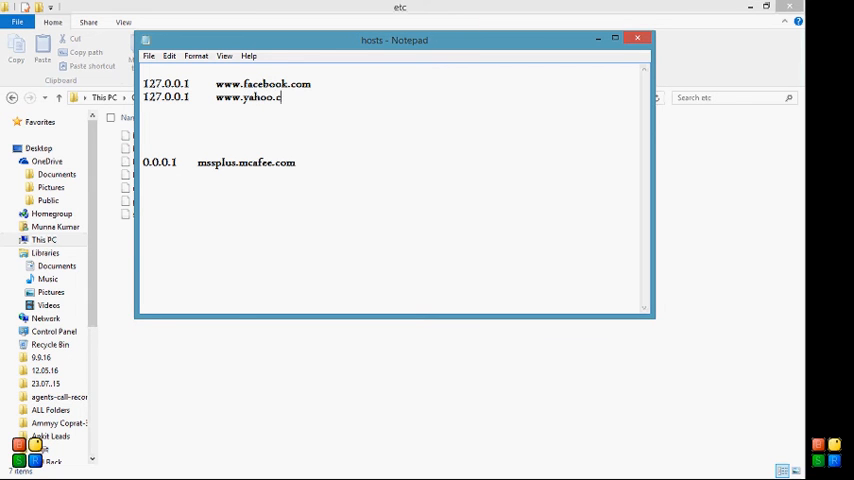
type("om")
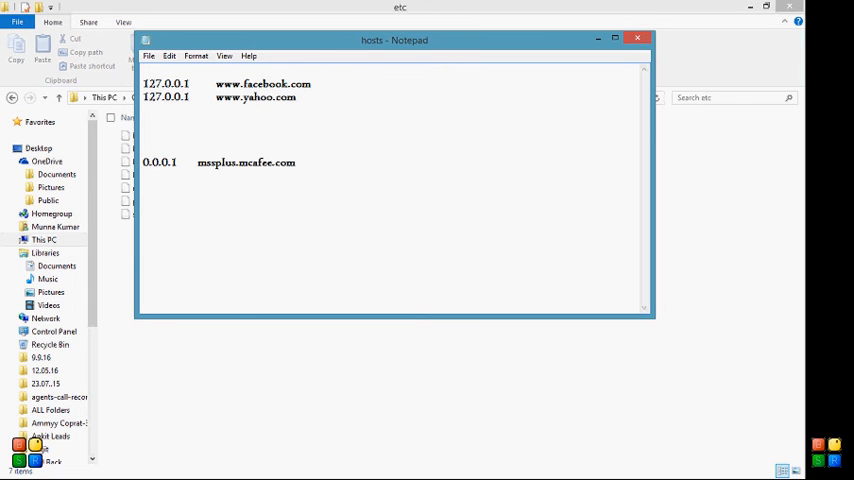
- Save the edited hosts file via File > Save
left_click(148, 56)
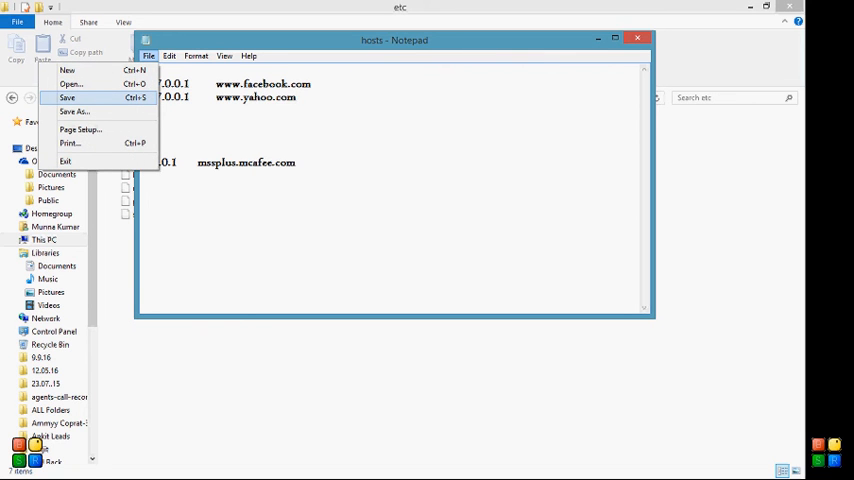
left_click(68, 98)
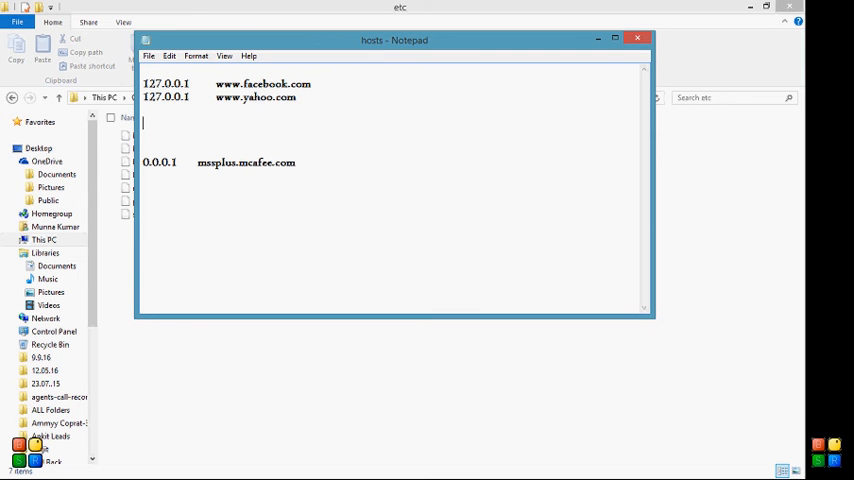
left_click(636, 38)
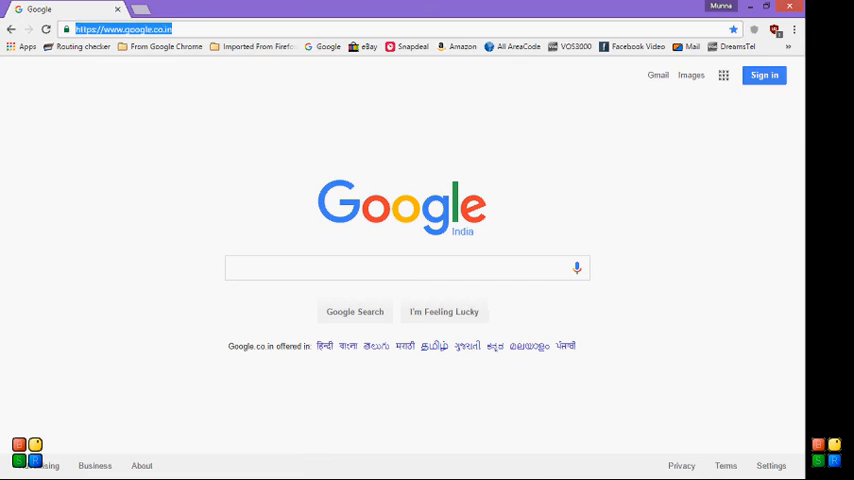
type("wwww")
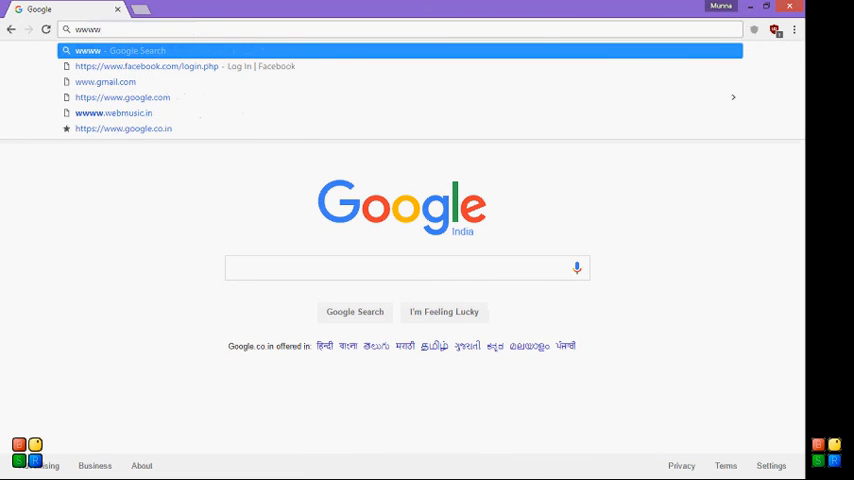
type("www.facebook.com")
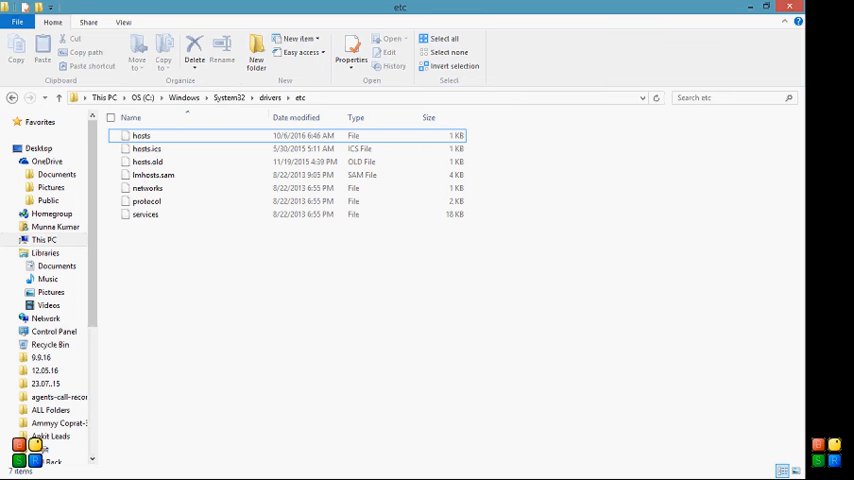
- Reopen hosts in Notepad and delete both 127.0.0.1 blocking entries
double_click(140, 136)
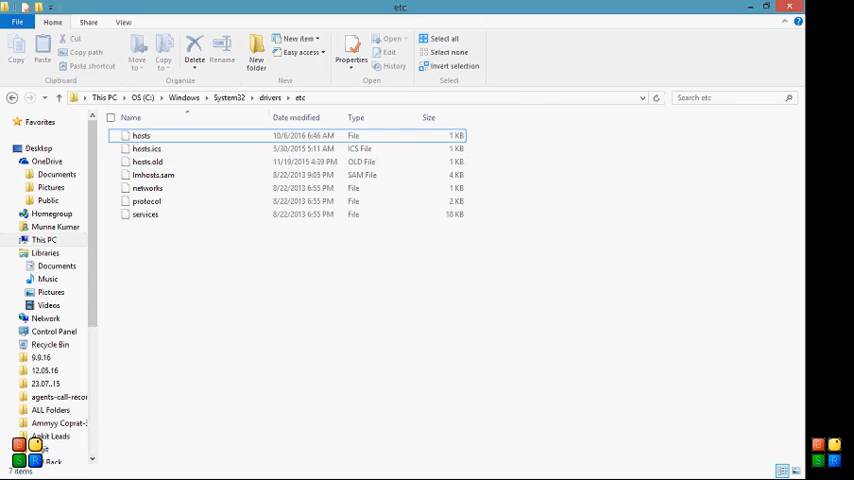
double_click(140, 136)
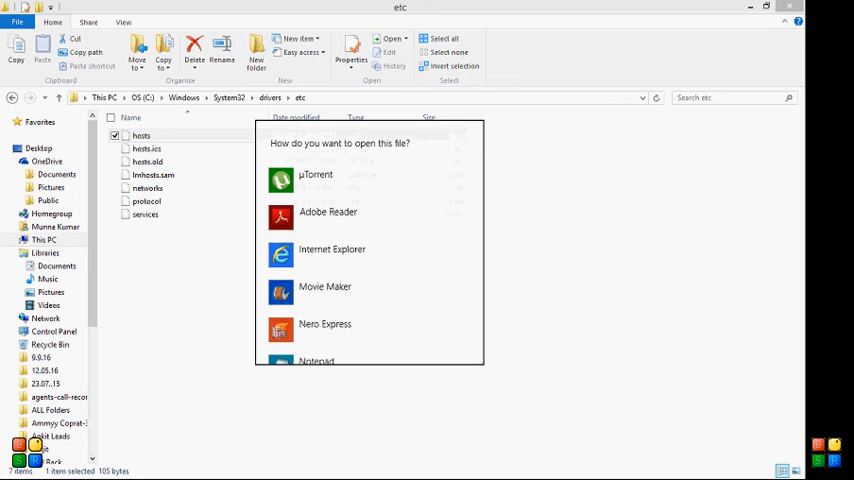
left_click(316, 360)
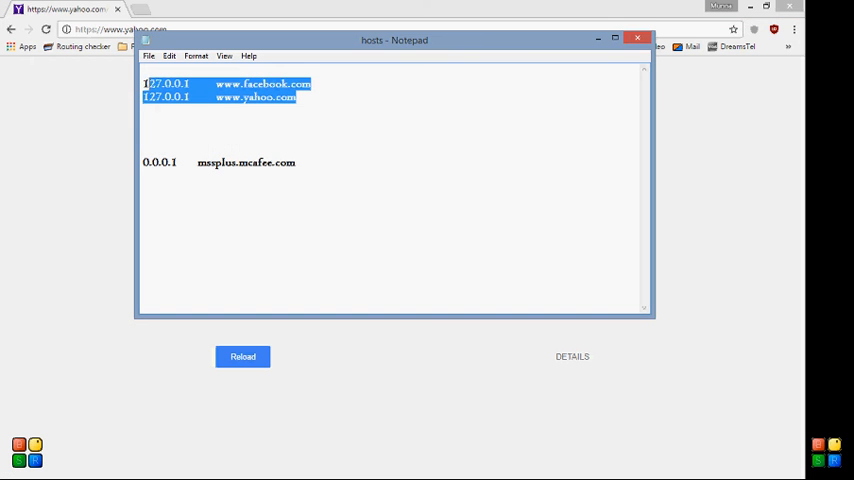
key("Delete")
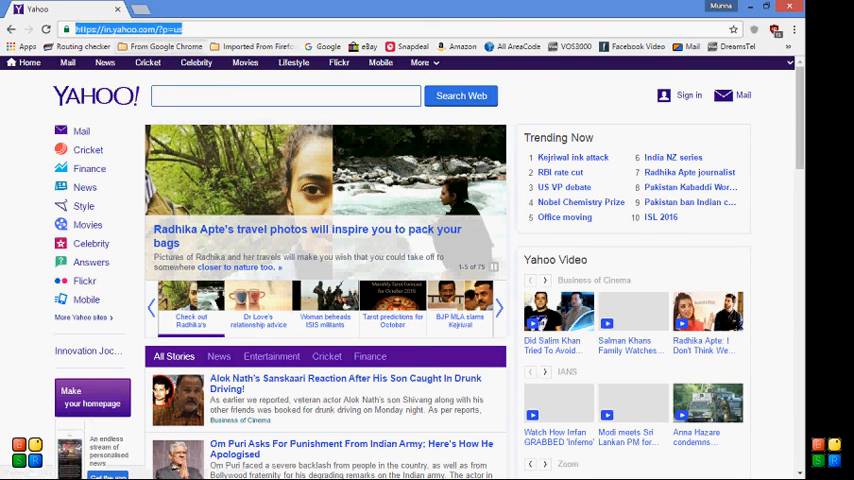
- Load the Yahoo and Facebook pages in Chrome to confirm both open normally
type("wwww")
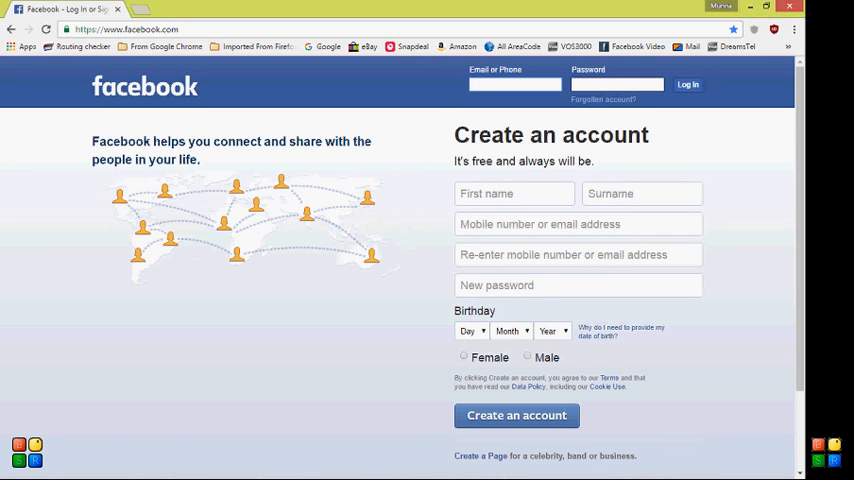
left_click(514, 84)
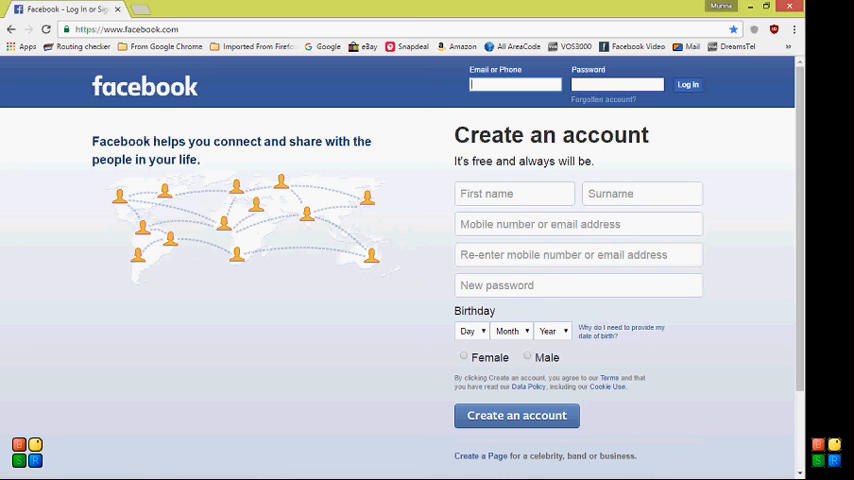